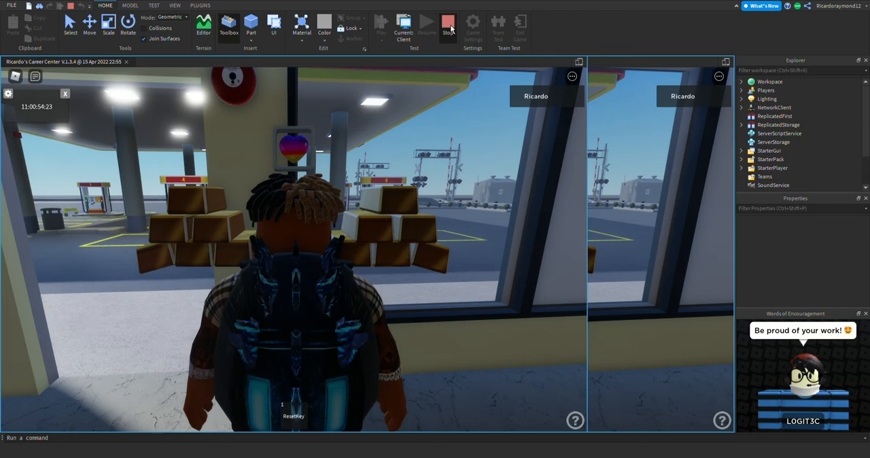
Stop the fire alarm play-test and return to edit mode in the store interior
{"action": "left_click", "coordinate": [448, 26]}
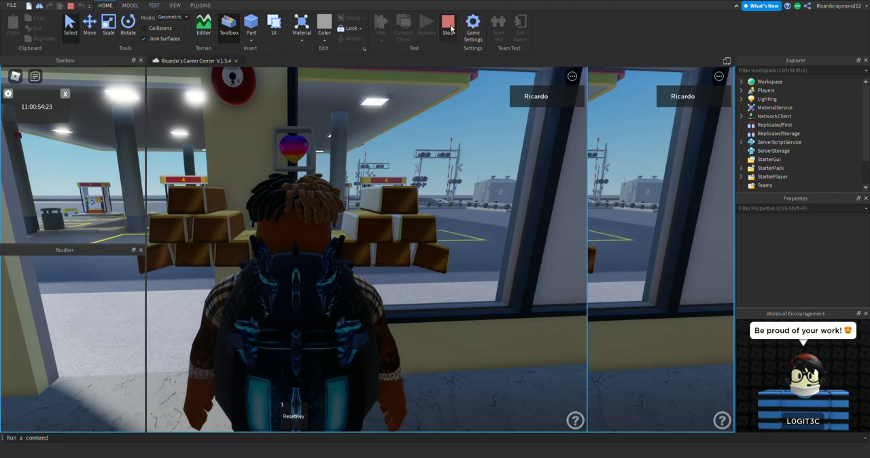
{"action": "left_click", "coordinate": [448, 27]}
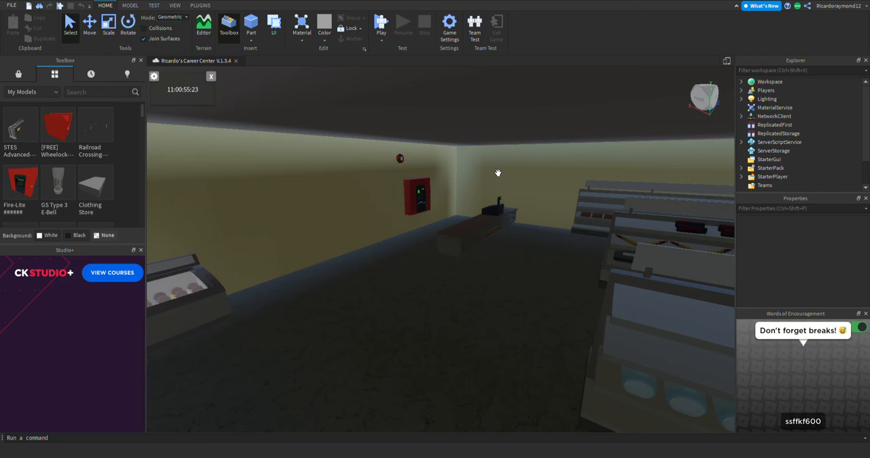
{"action": "mouse_move", "coordinate": [632, 370]}
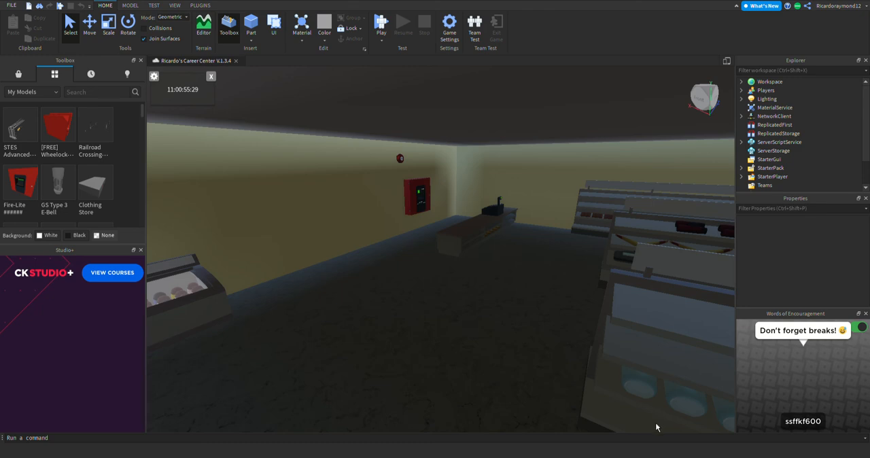
{"action": "mouse_move", "coordinate": [652, 429]}
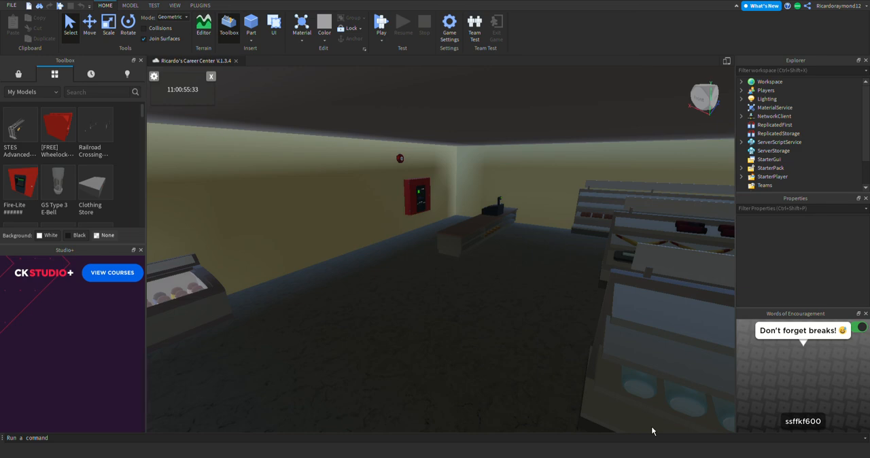
{"action": "mouse_move", "coordinate": [666, 421]}
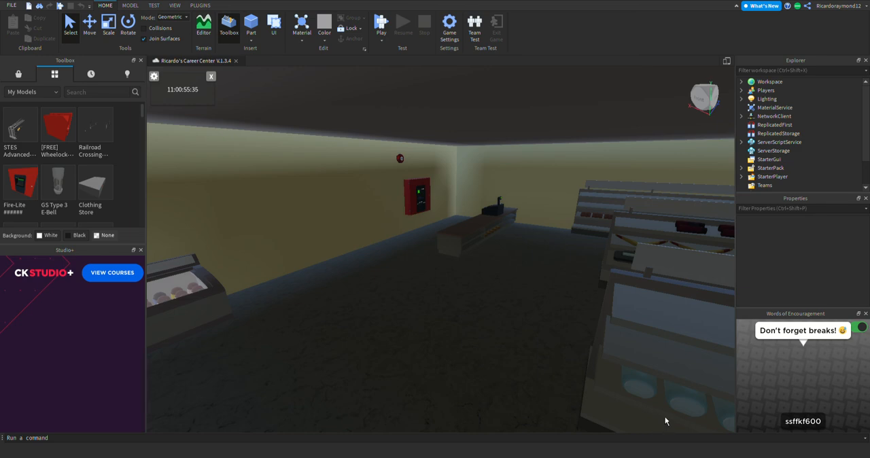